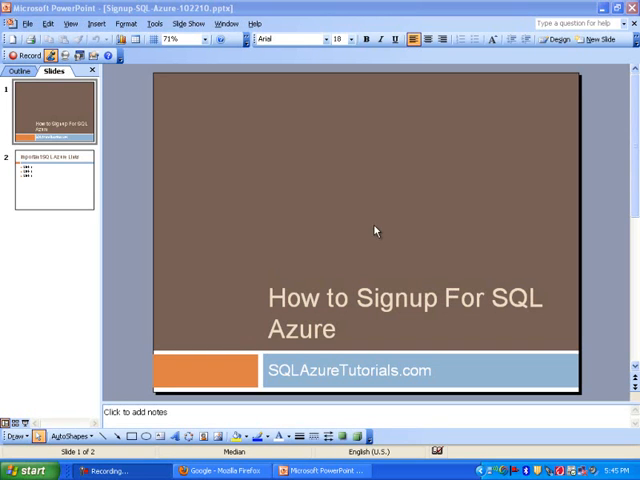
mouse_move(284, 270)
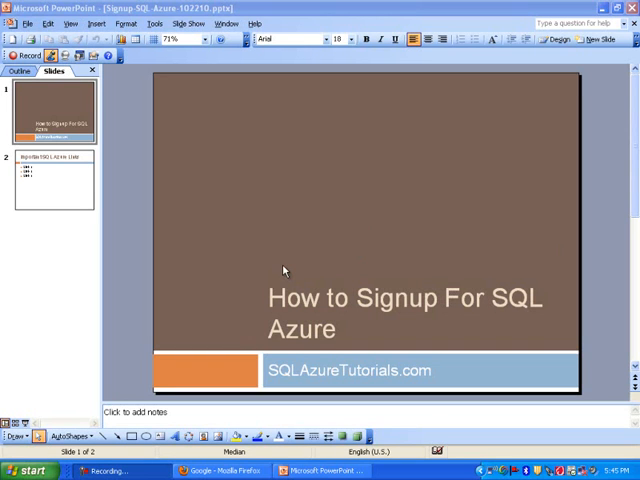
mouse_move(308, 256)
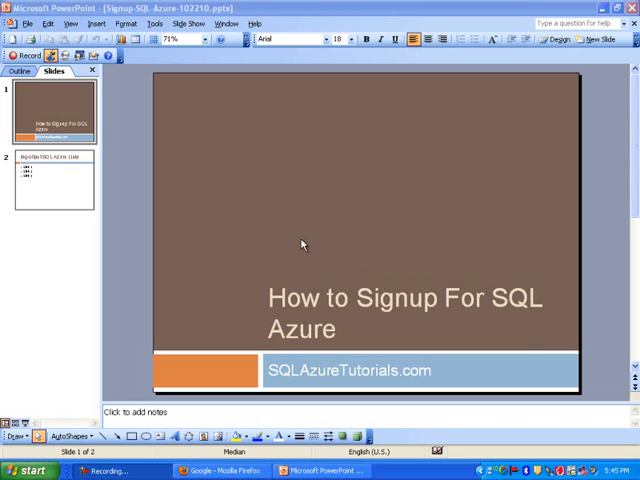
mouse_move(408, 242)
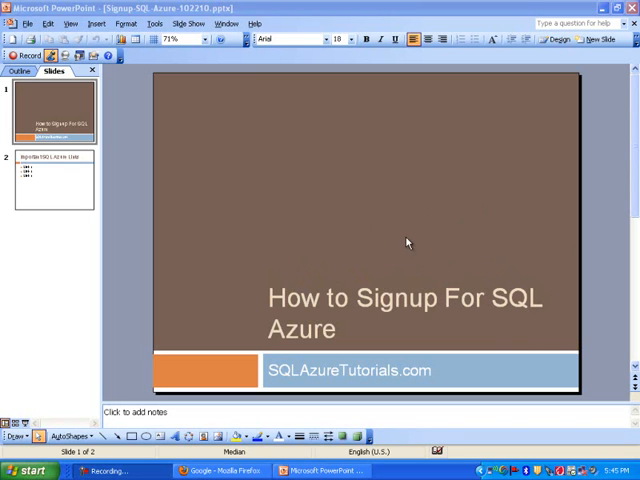
mouse_move(370, 200)
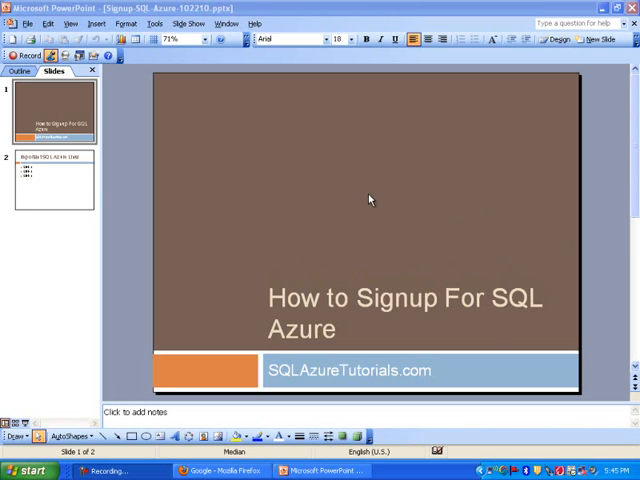
mouse_move(344, 258)
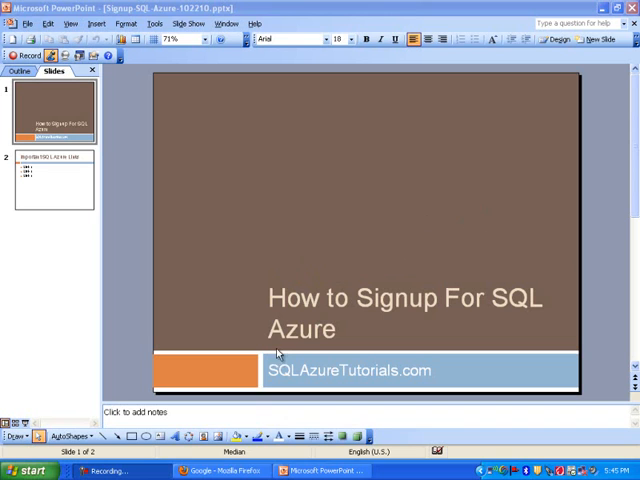
mouse_move(140, 246)
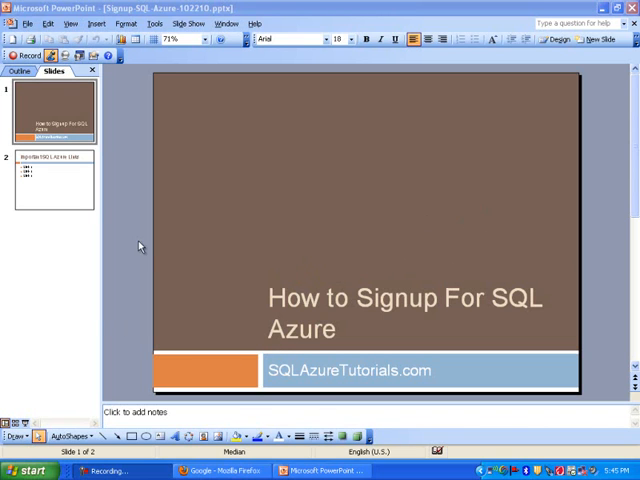
mouse_move(84, 218)
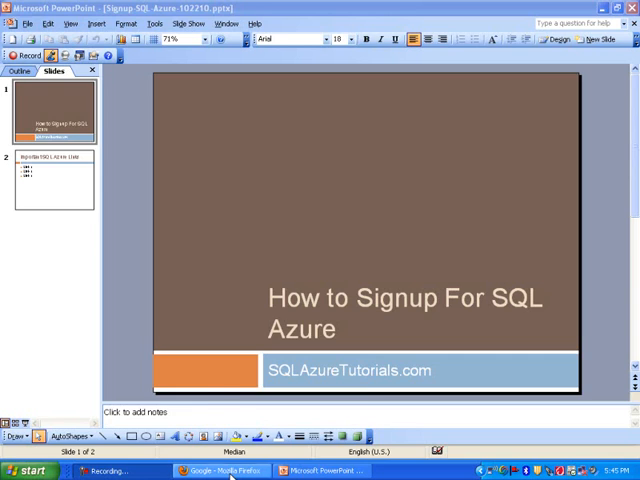
Search Google in Firefox for 'SQL Azure Portal'
click(216, 472)
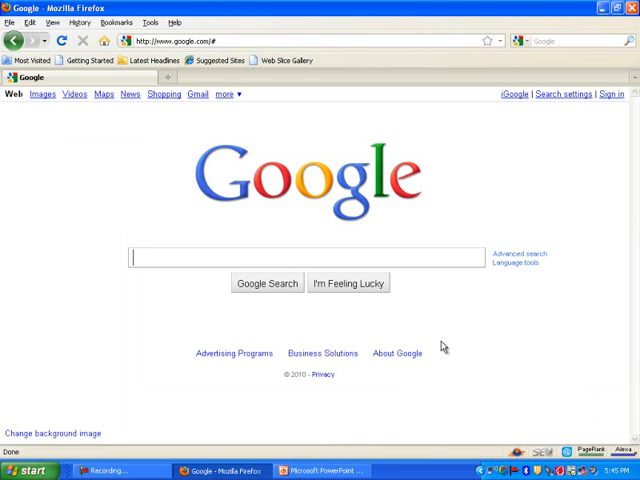
text(microsoft)
text(SQL Azure Portal)
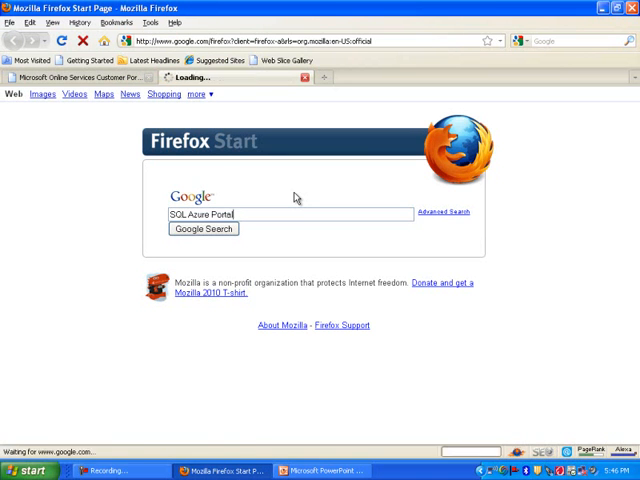
click(202, 228)
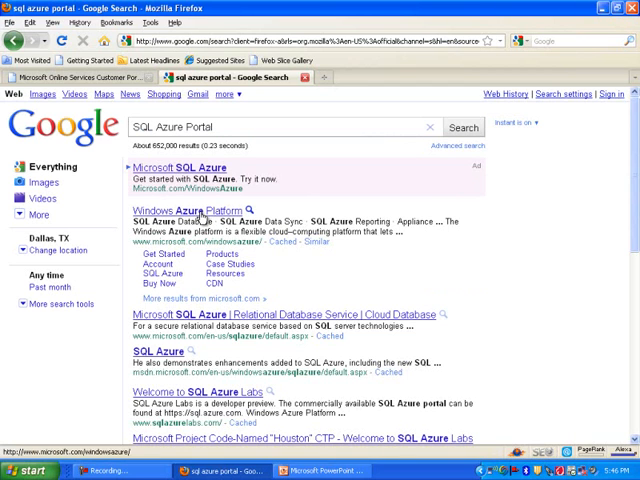
Go to the Windows Azure Platform result and select its URL in the address bar
click(170, 208)
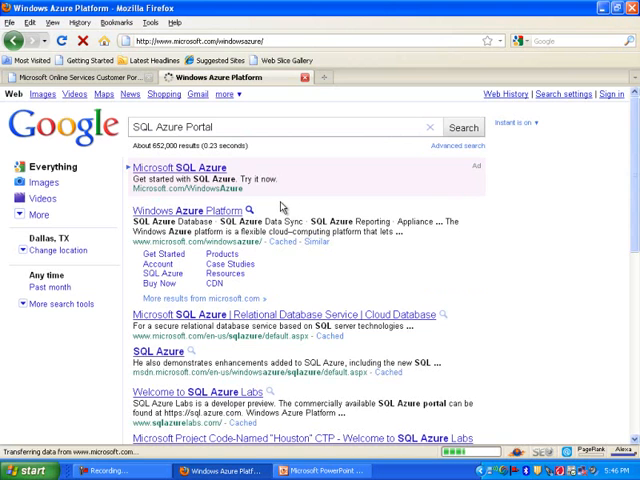
click(178, 210)
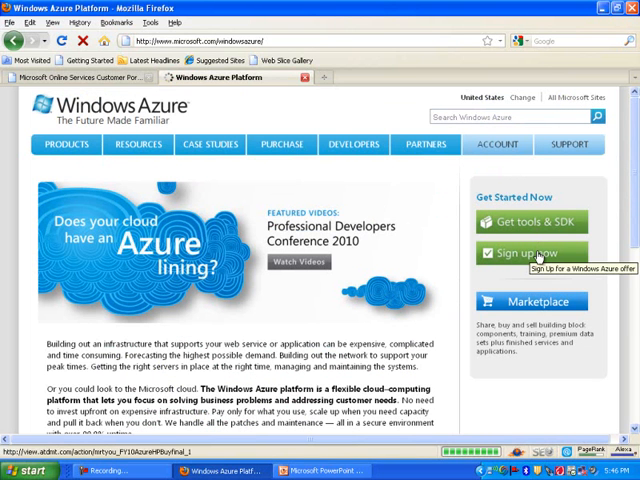
click(532, 252)
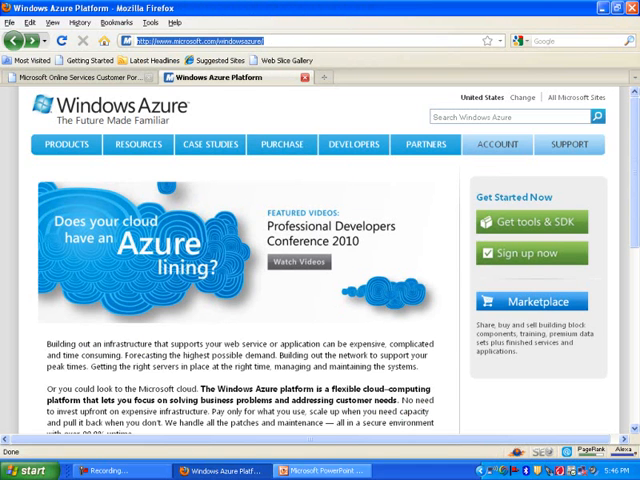
click(320, 468)
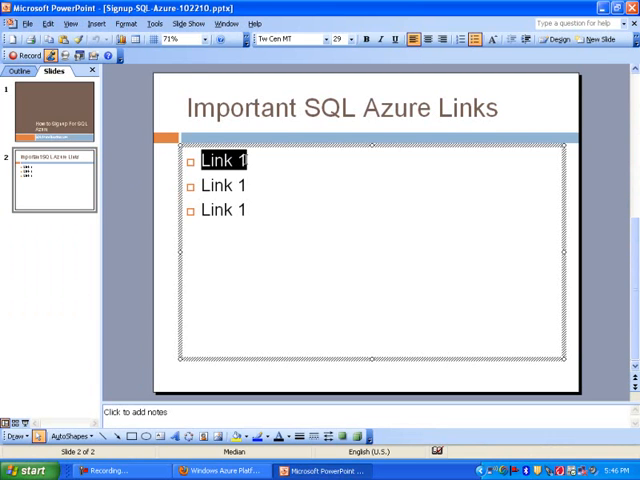
text(http://www.microsoft.com/windowsazure/)
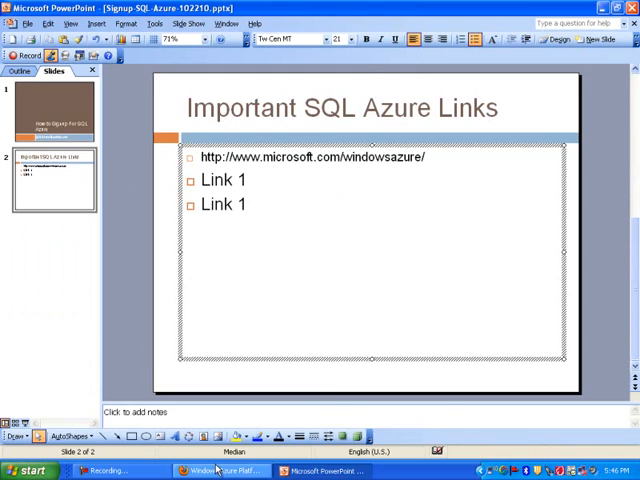
click(210, 468)
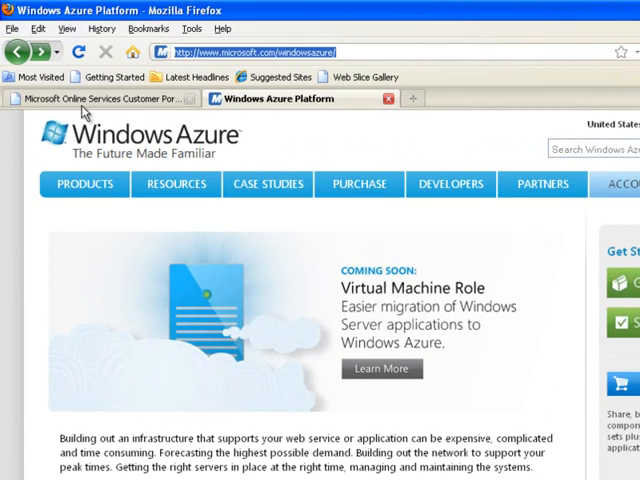
click(100, 98)
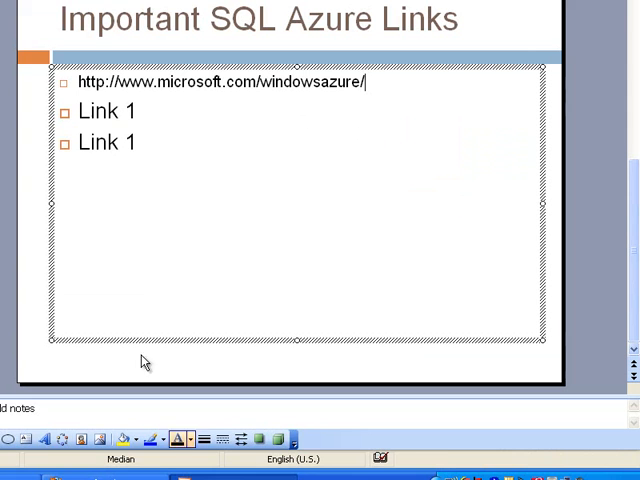
double_click(100, 112)
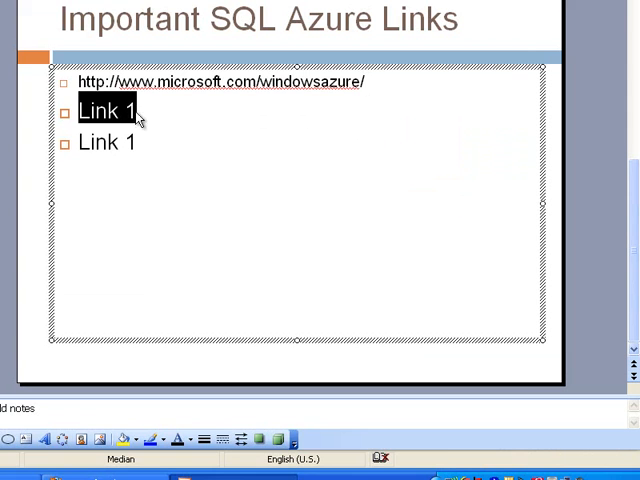
text(https://mocp.microsoftonline.com/site/default.aspx)
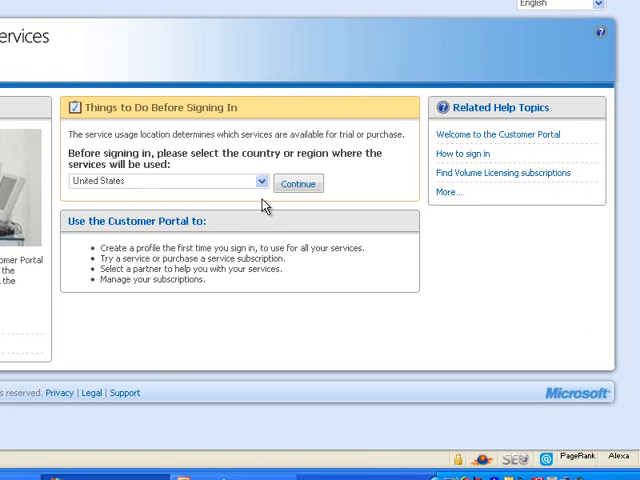
Keep United States as the service country and continue into the Customer Portal
click(260, 180)
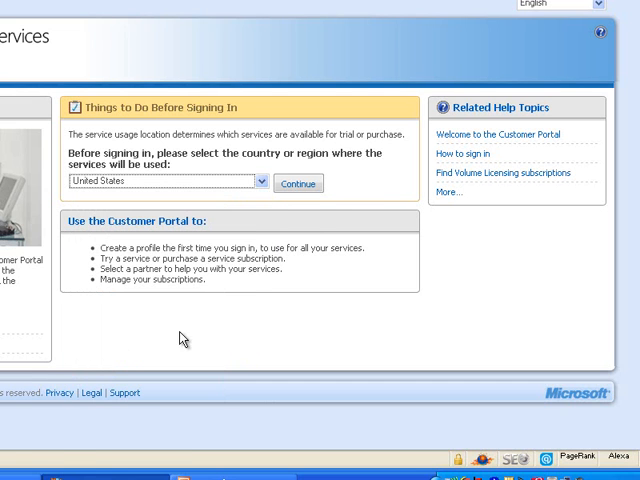
click(298, 184)
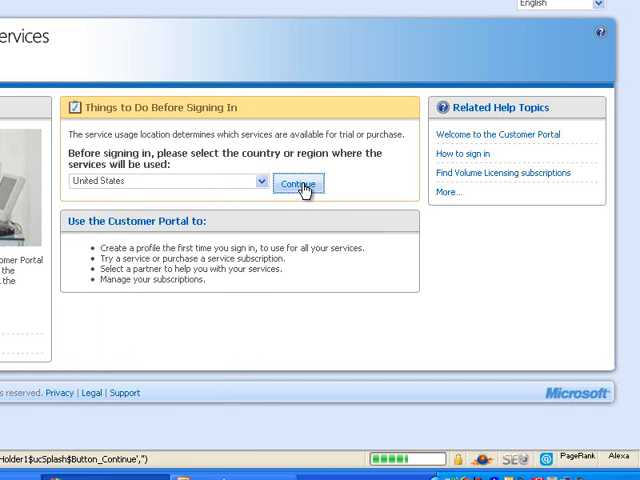
click(296, 184)
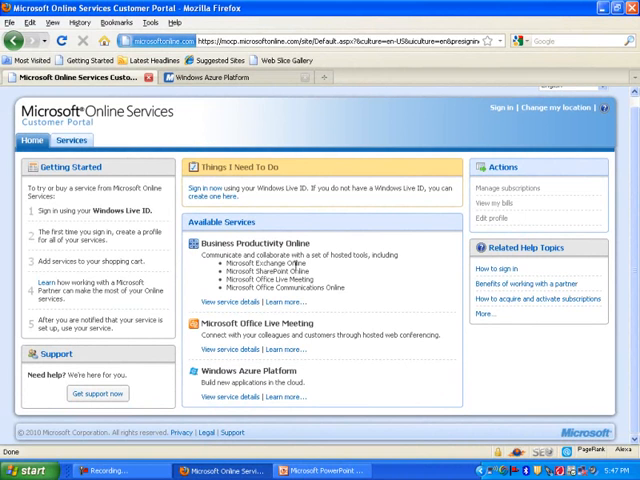
mouse_move(296, 344)
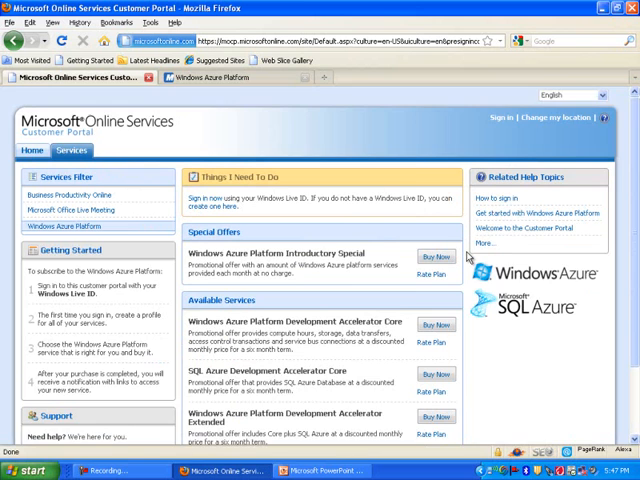
scroll(down, 3)
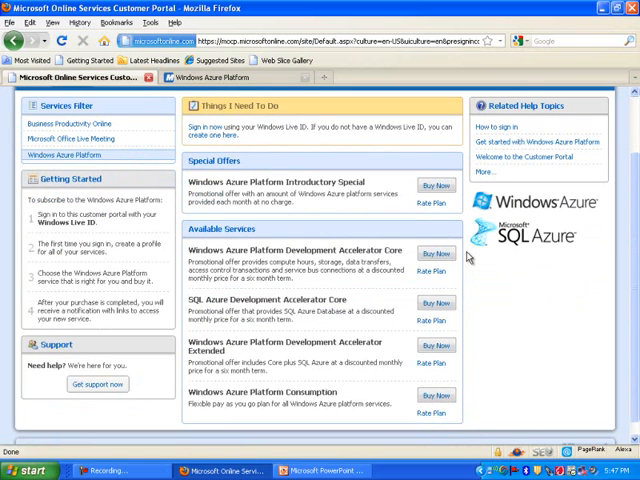
scroll(down, 3)
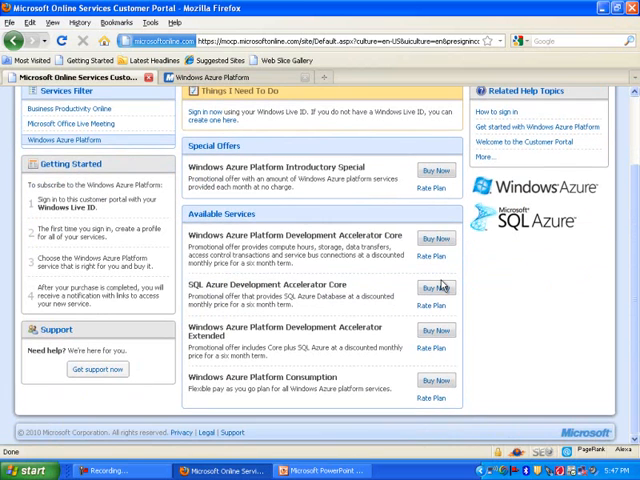
mouse_move(376, 210)
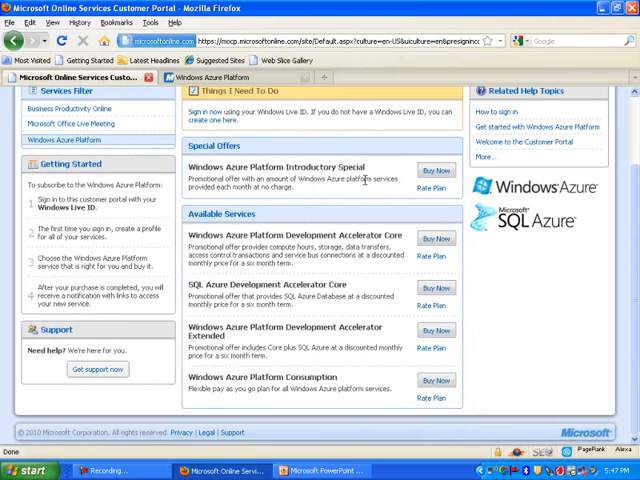
mouse_move(396, 188)
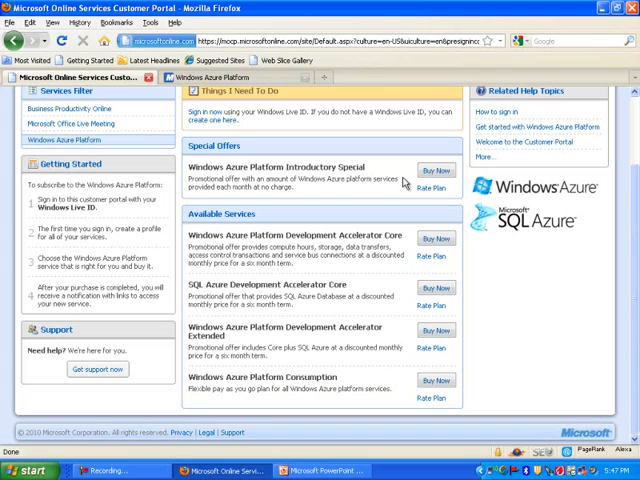
mouse_move(316, 222)
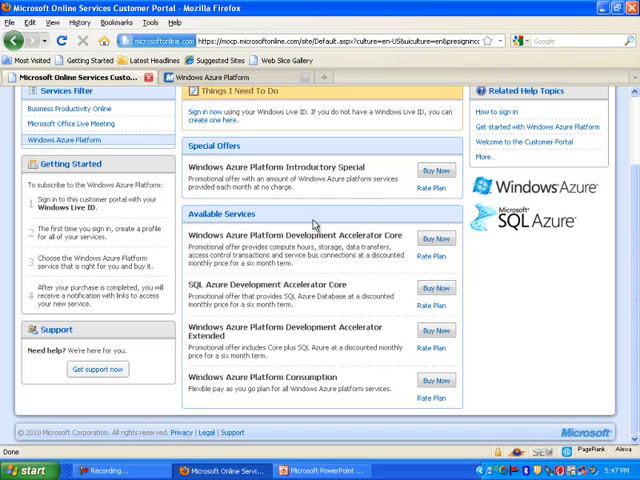
mouse_move(340, 284)
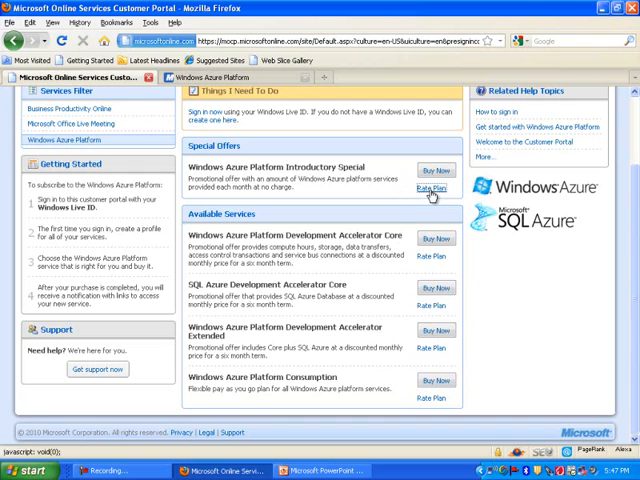
click(430, 184)
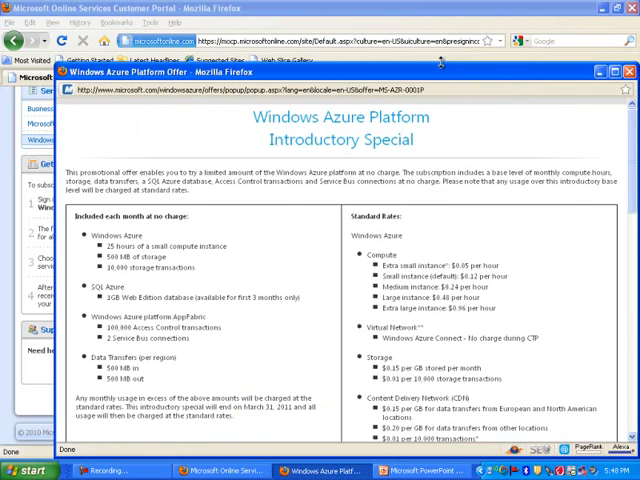
click(616, 76)
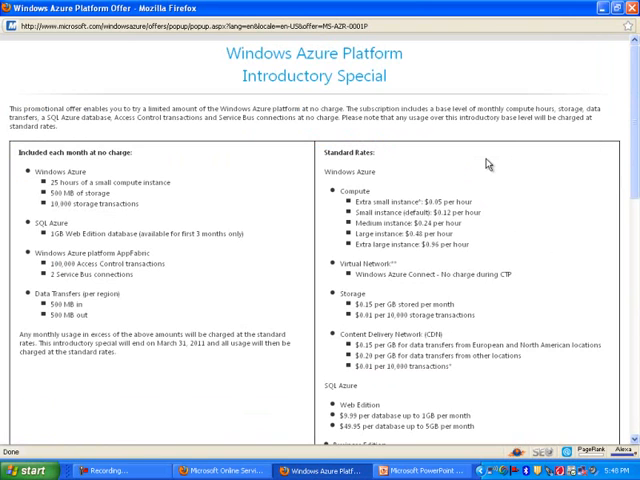
scroll(down, 3)
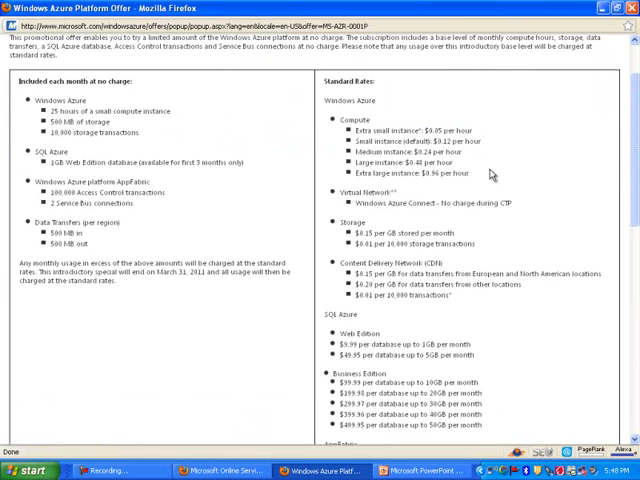
mouse_move(440, 162)
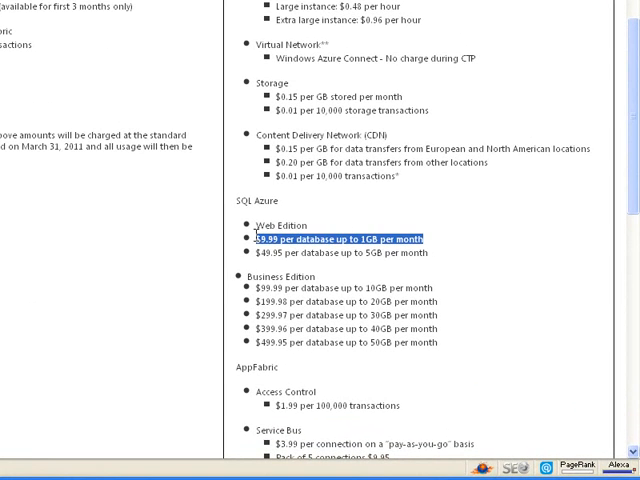
mouse_move(470, 250)
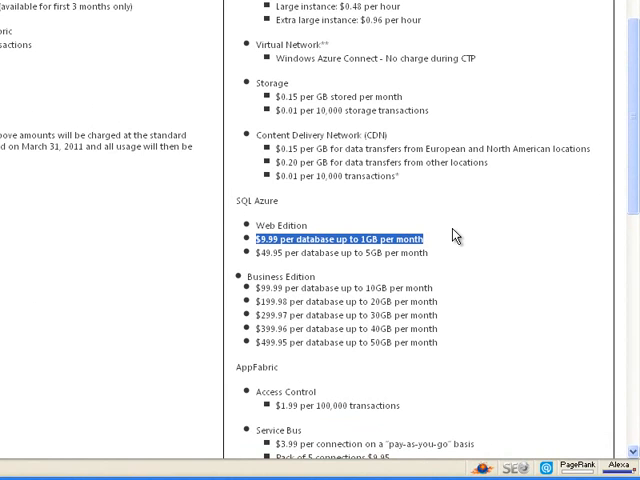
mouse_move(460, 228)
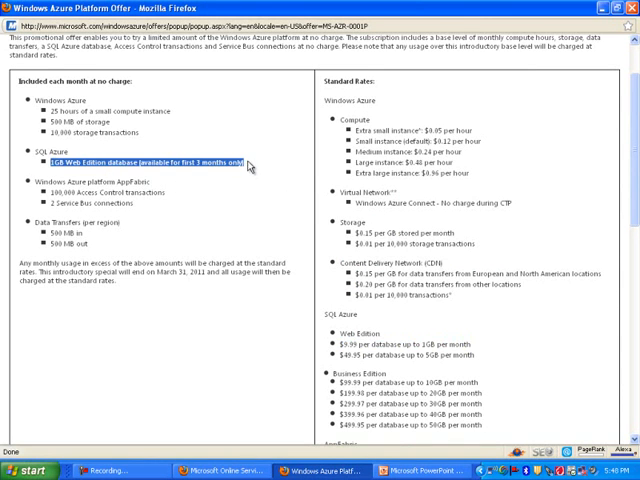
scroll(down, 3)
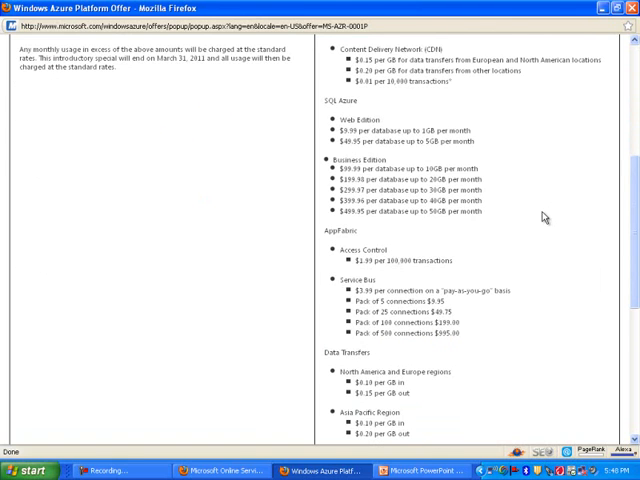
scroll(down, 3)
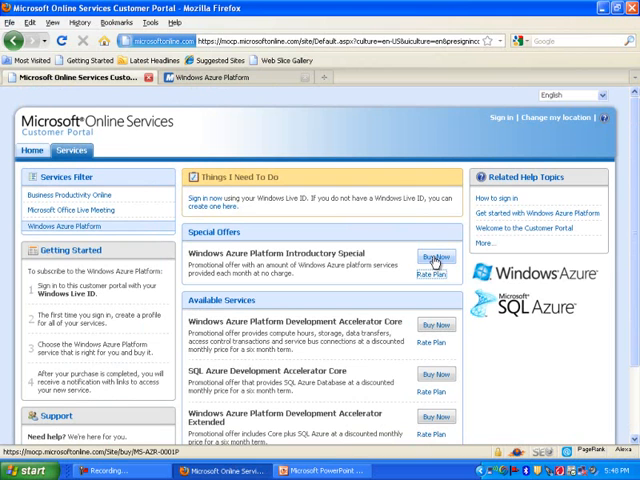
Start buying the Introductory Special and sign in with the Windows Live ID and password
click(436, 256)
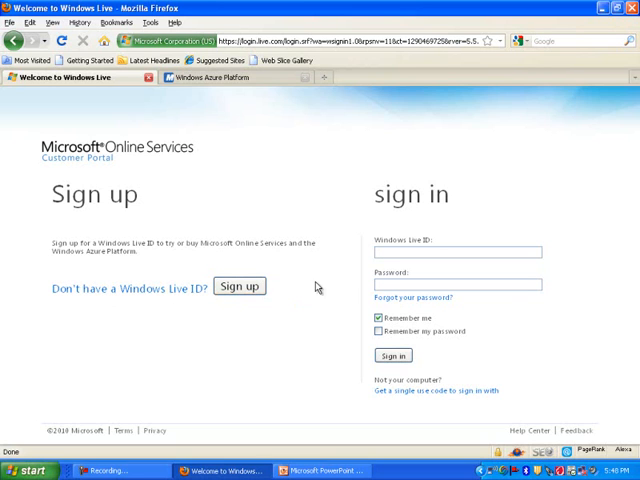
text(bagh)
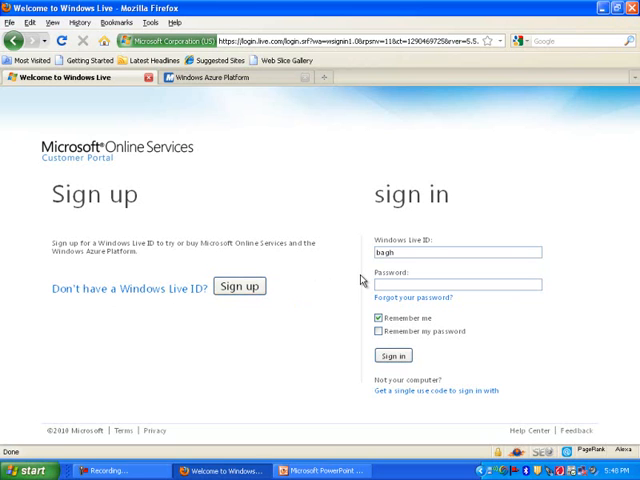
text(ui)
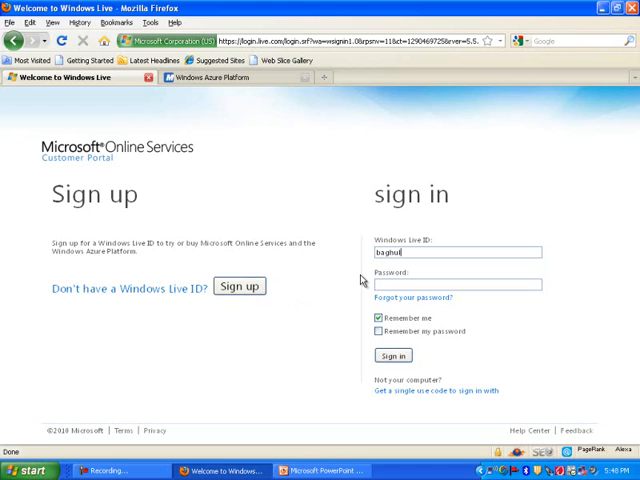
text(••)
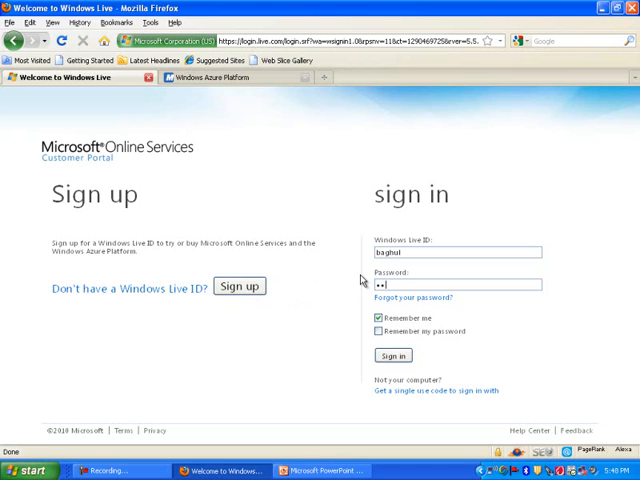
click(392, 356)
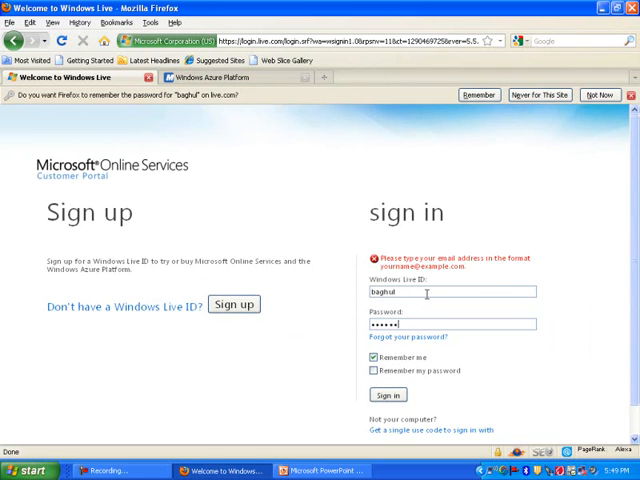
Correct the account ID to an @h address and sign in again
text(@hotmail.com)
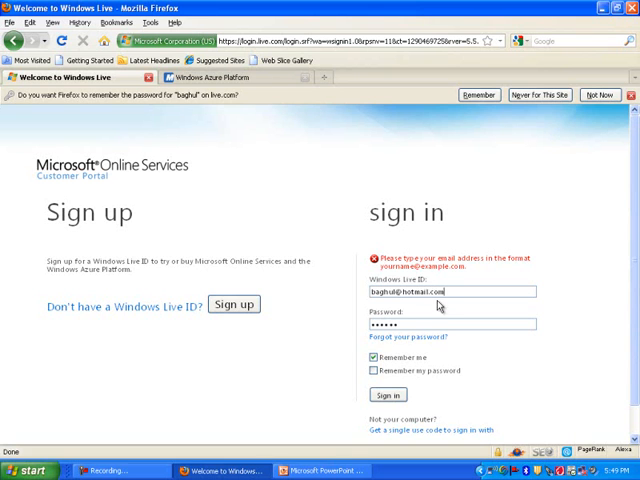
click(388, 396)
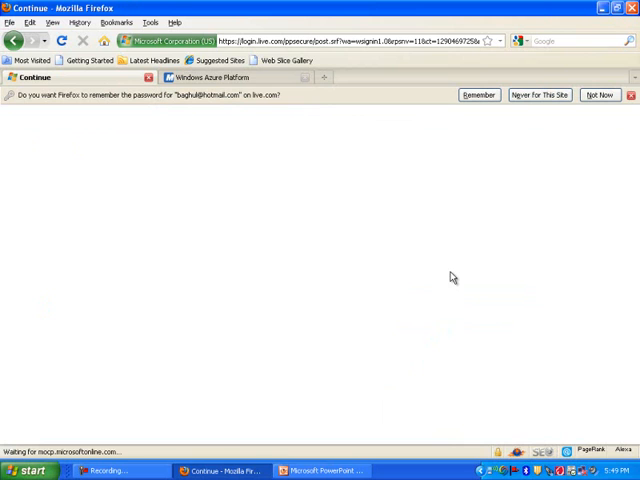
mouse_move(436, 264)
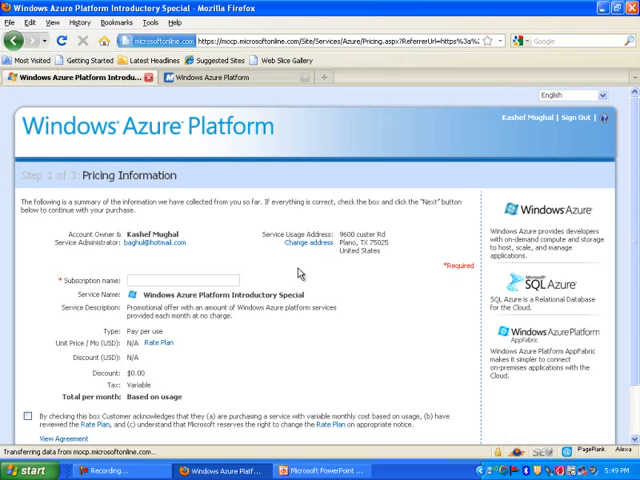
mouse_move(216, 274)
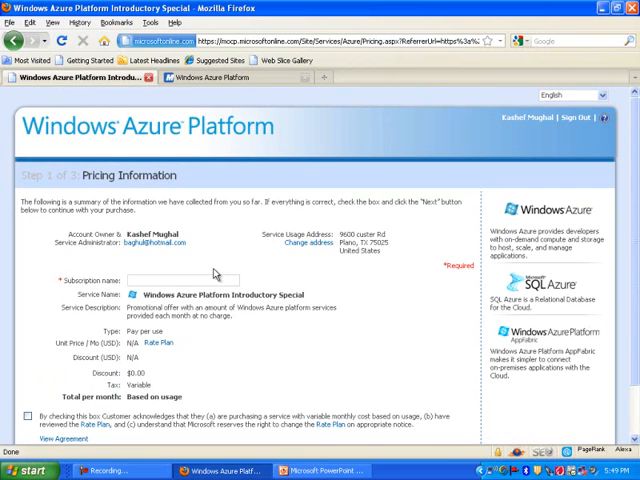
mouse_move(200, 274)
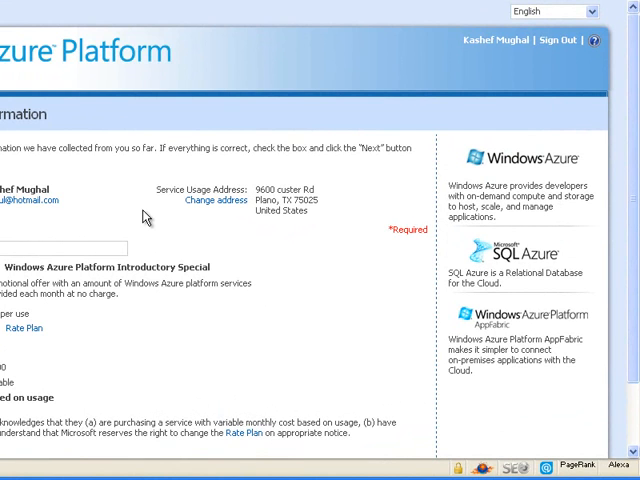
Name the subscription, accept the pricing acknowledgement and continue to Billing Information
text(ghul)
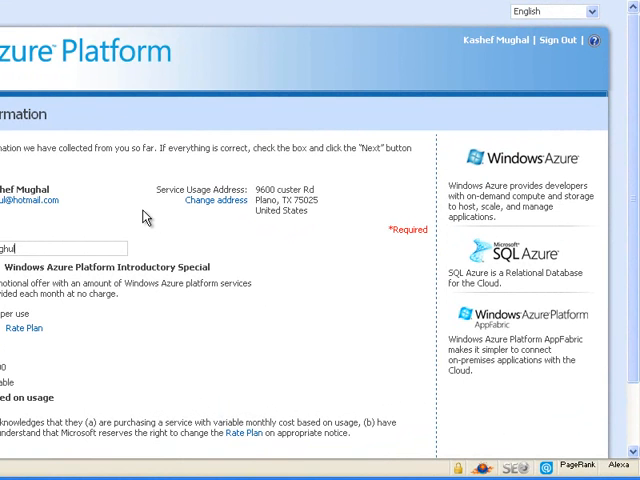
mouse_move(252, 260)
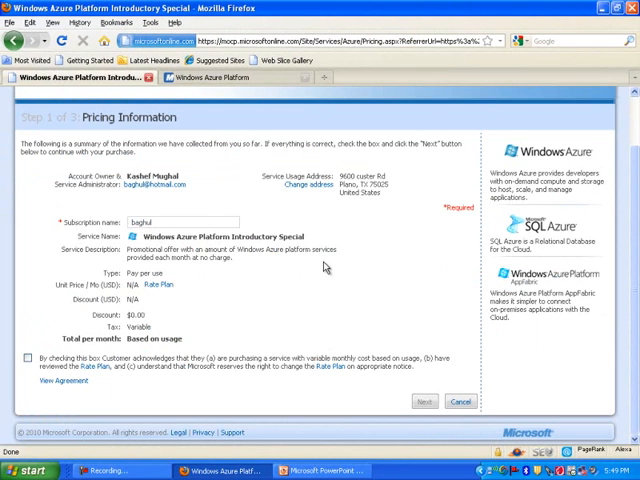
mouse_move(228, 314)
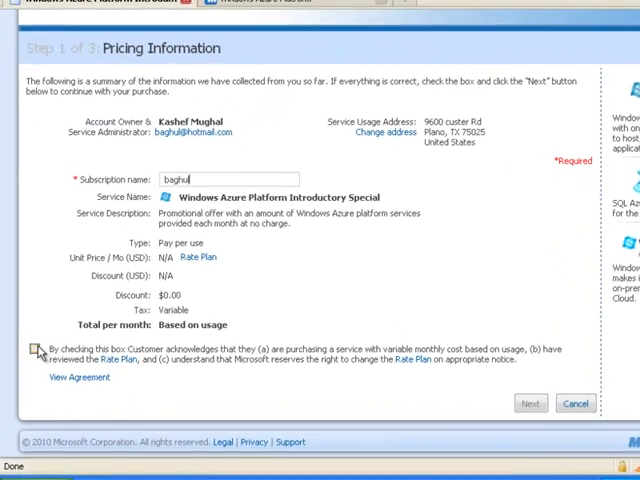
click(34, 348)
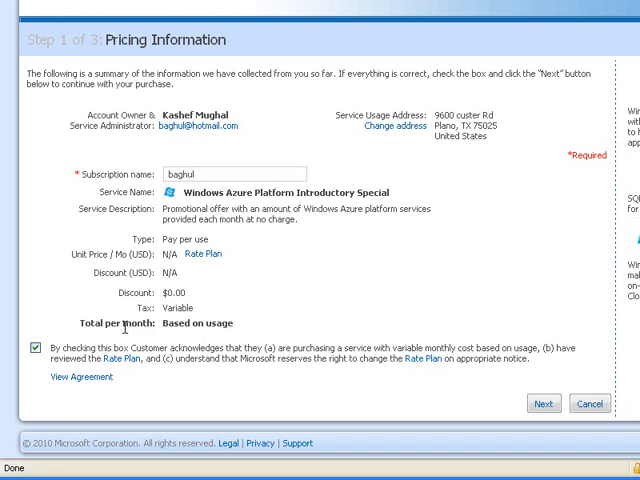
double_click(116, 324)
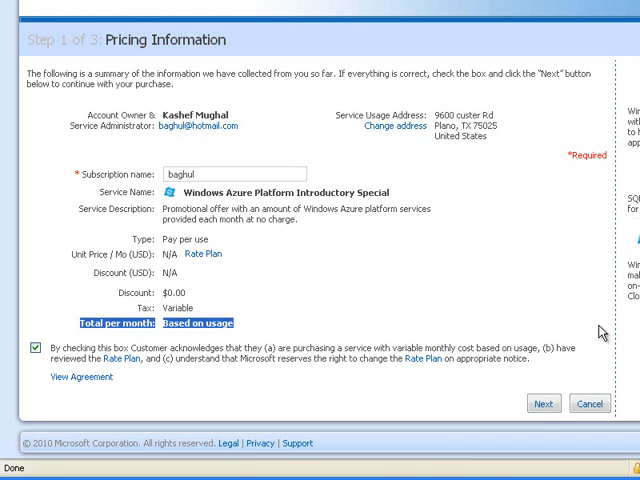
click(546, 404)
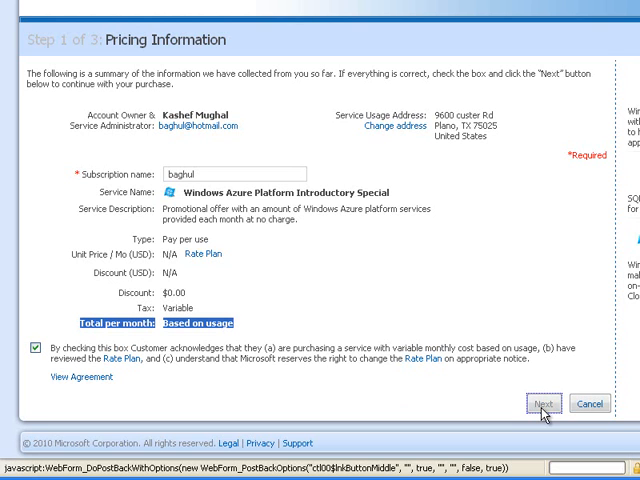
click(540, 404)
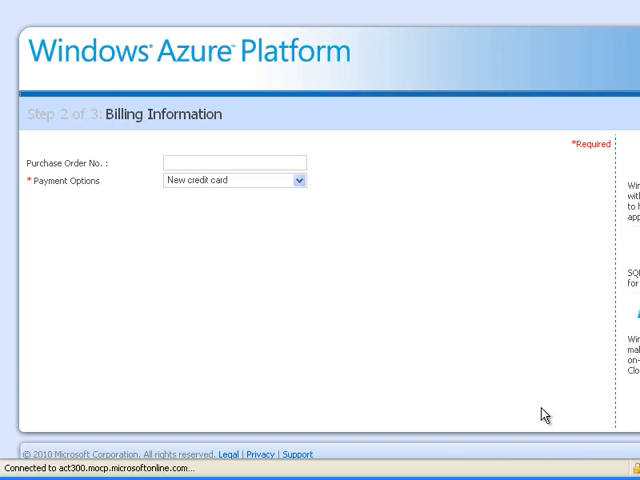
Fill in the billing details and continue to the Online Subscription Agreement step
click(232, 162)
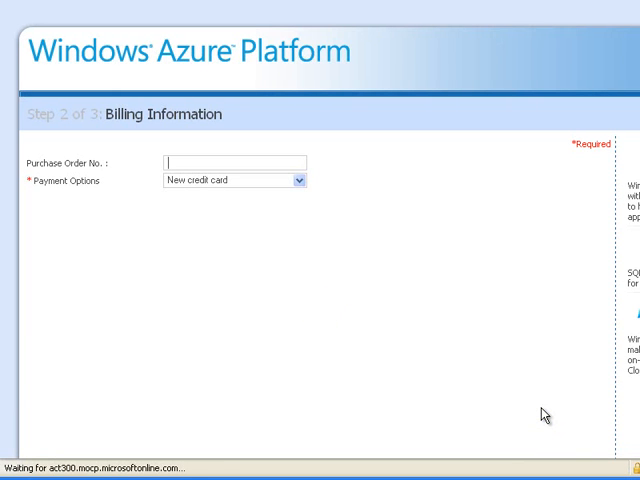
click(234, 180)
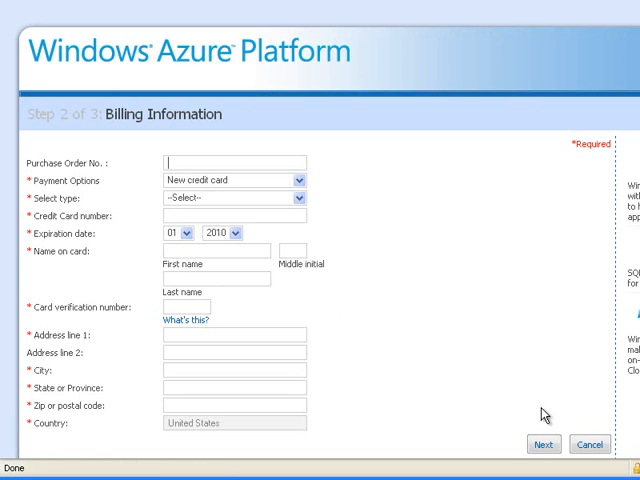
mouse_move(632, 400)
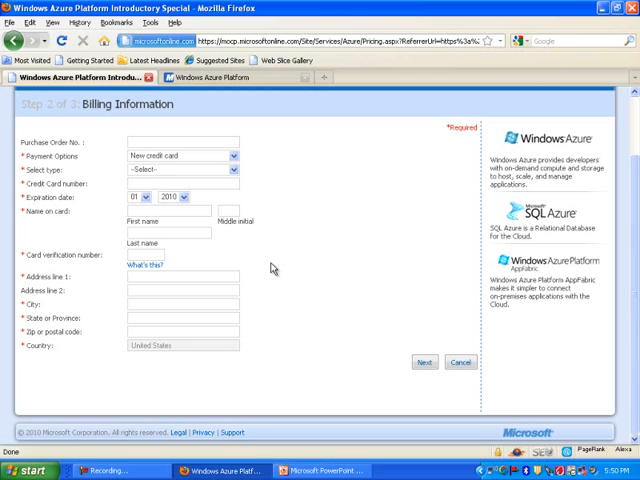
mouse_move(312, 300)
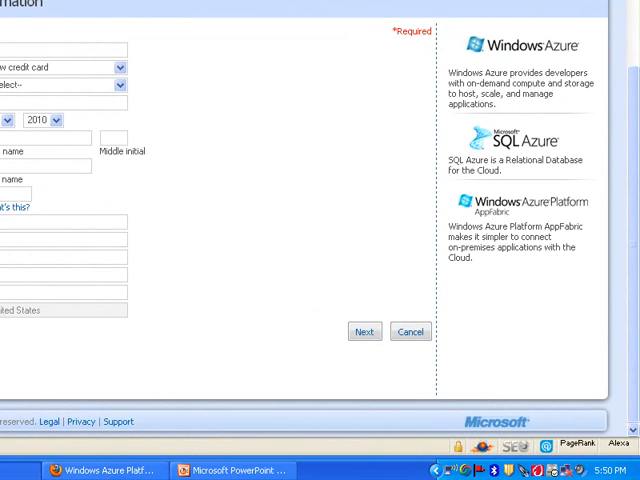
click(364, 332)
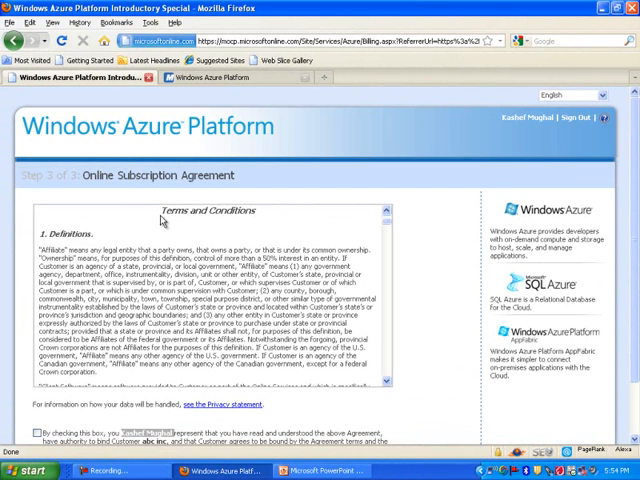
Agree to the subscription agreement and complete the purchase
scroll(down, 3)
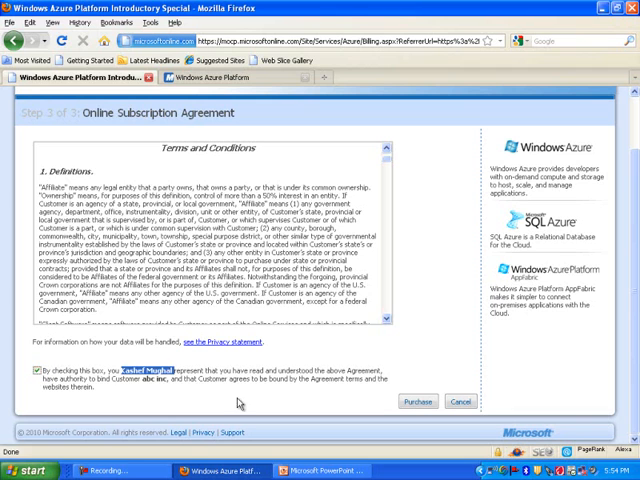
click(418, 402)
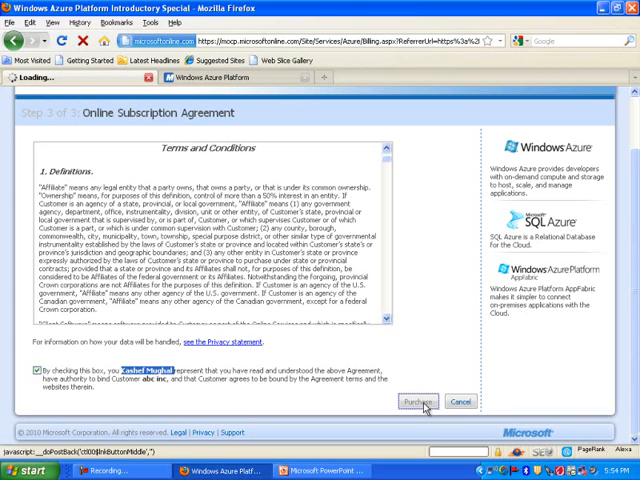
click(420, 404)
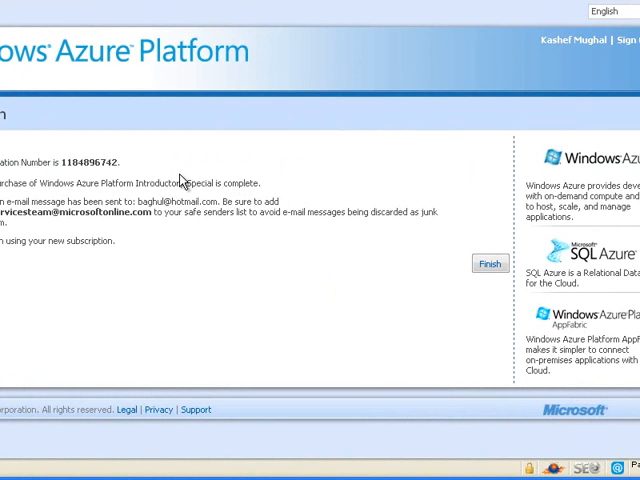
mouse_move(52, 232)
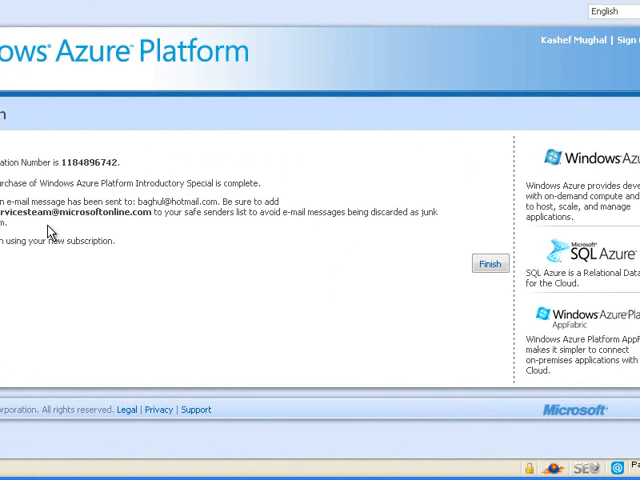
mouse_move(184, 240)
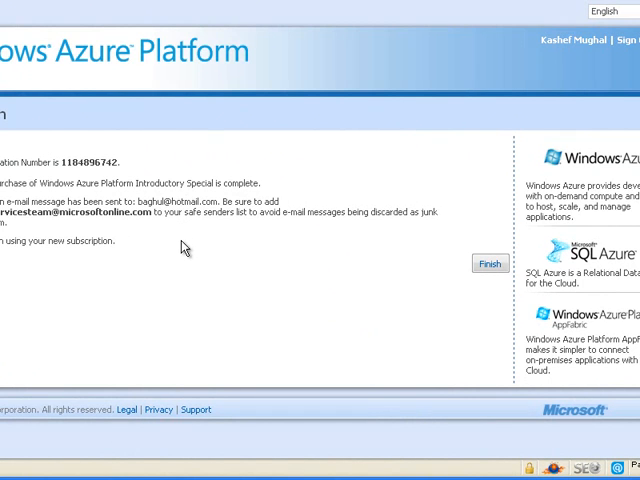
mouse_move(492, 270)
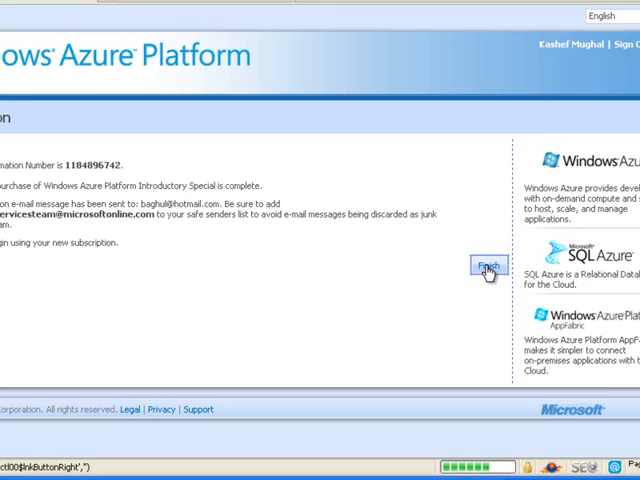
Finish the order and go on to the Windows Azure site
click(488, 264)
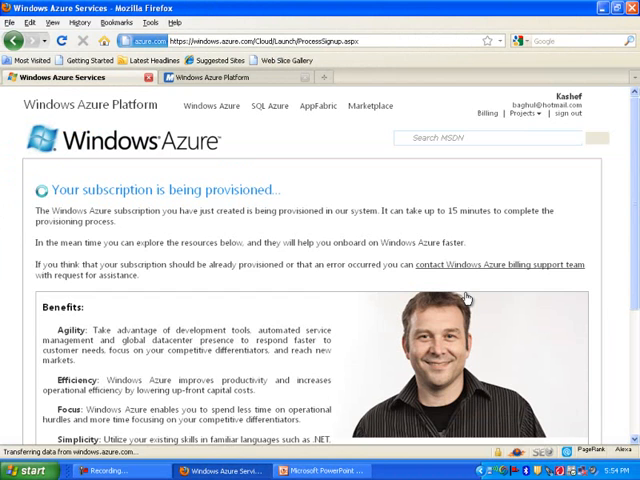
mouse_move(388, 288)
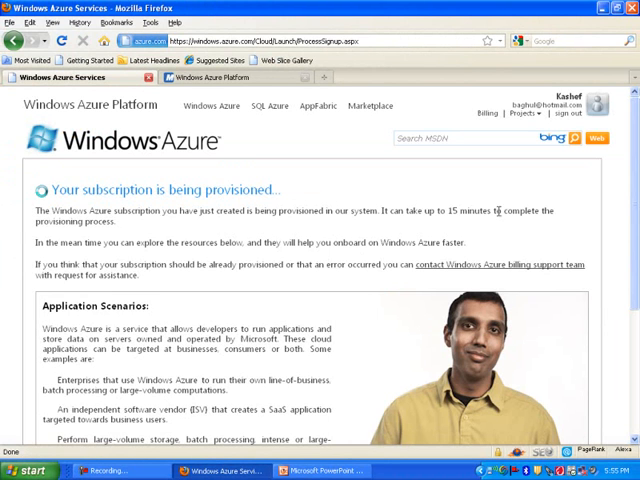
mouse_move(420, 228)
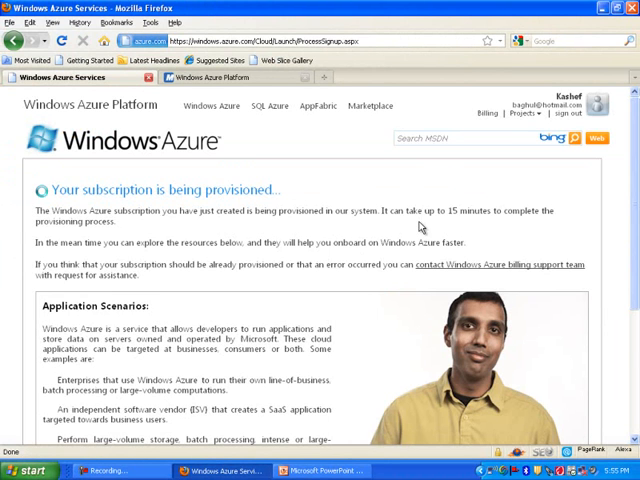
Scroll the provisioning page while waiting for My Projects to list the project as Enabled
scroll(down, 3)
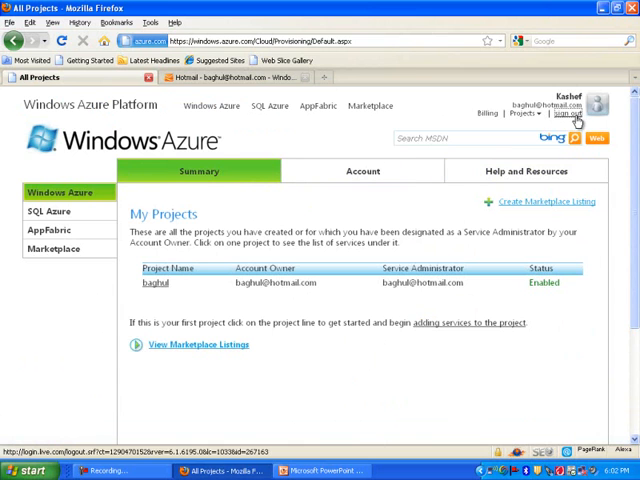
Sign out, then browse to the windows.azure.com Developer Portal sign-in page
click(568, 112)
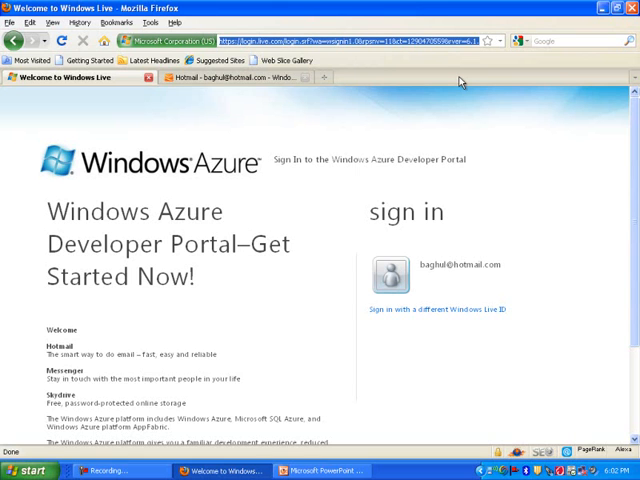
click(300, 40)
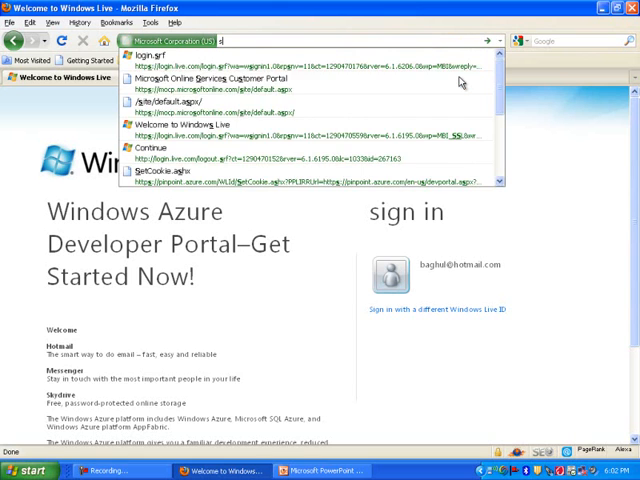
text(sql.)
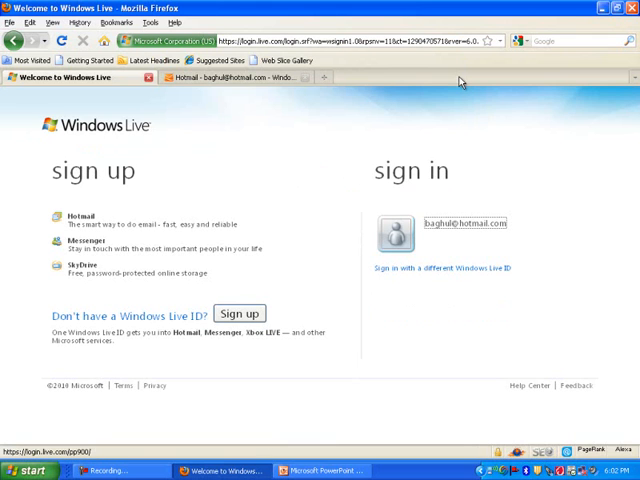
mouse_move(448, 78)
text(windows.azure.)
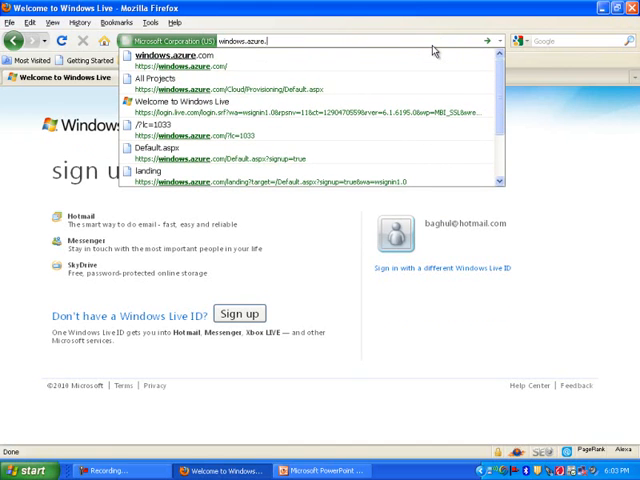
click(196, 104)
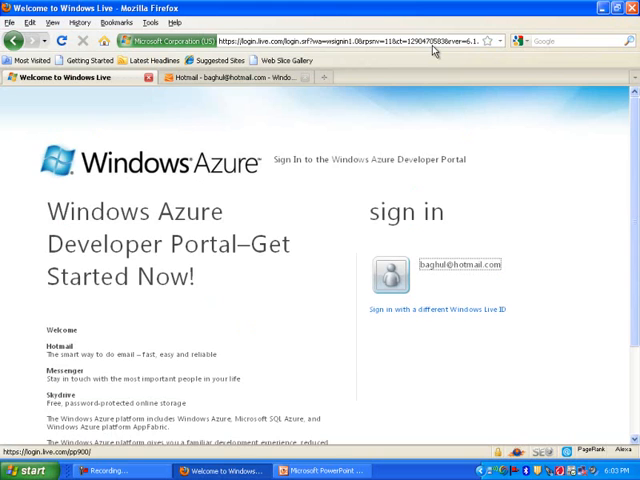
click(312, 470)
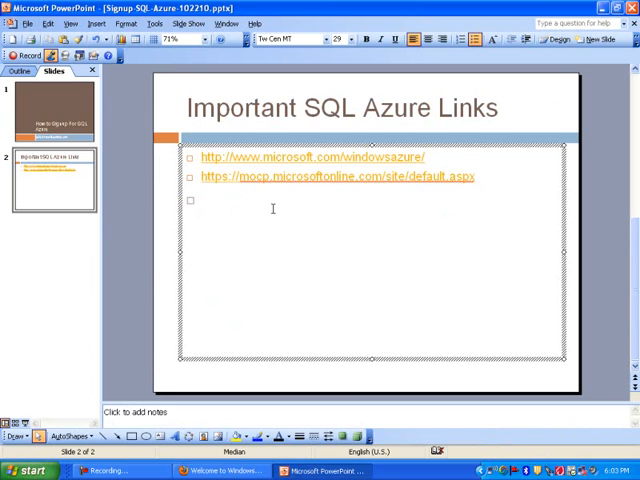
Add Windows.azure.com as the third link bullet on the SQL Azure links slide
text(wind)
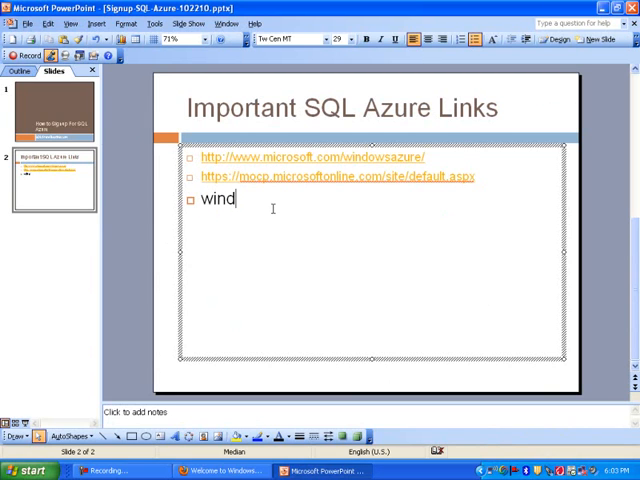
text(ows azure)
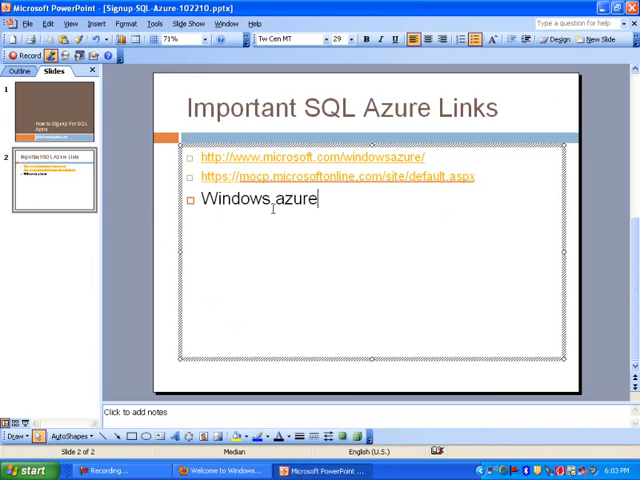
text(.com)
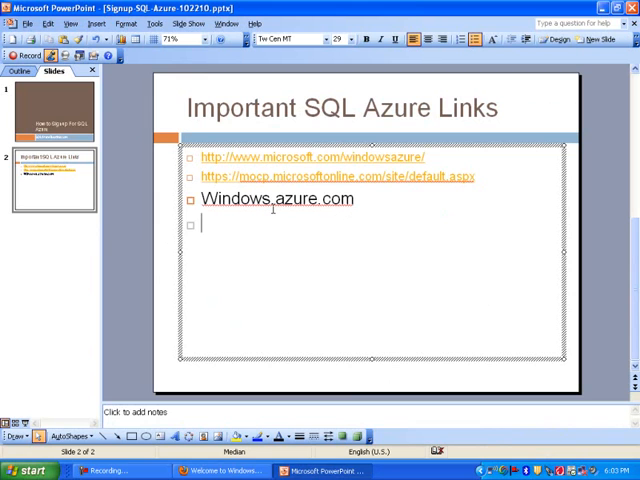
text(http://)
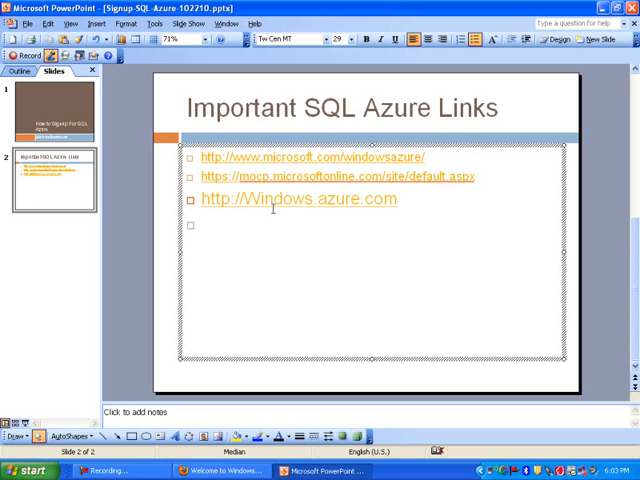
text(htt)
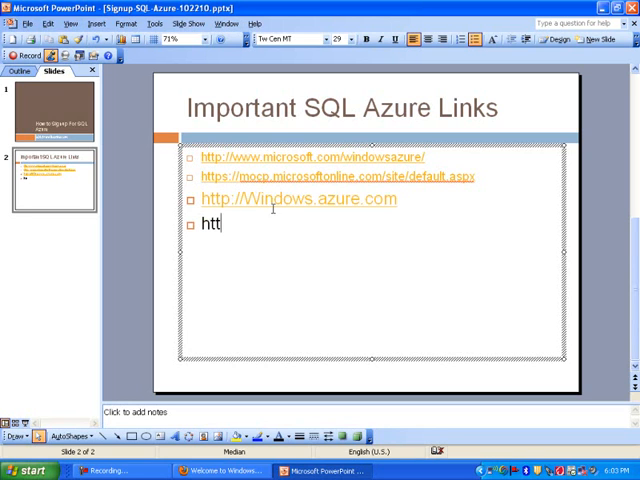
text(p://)
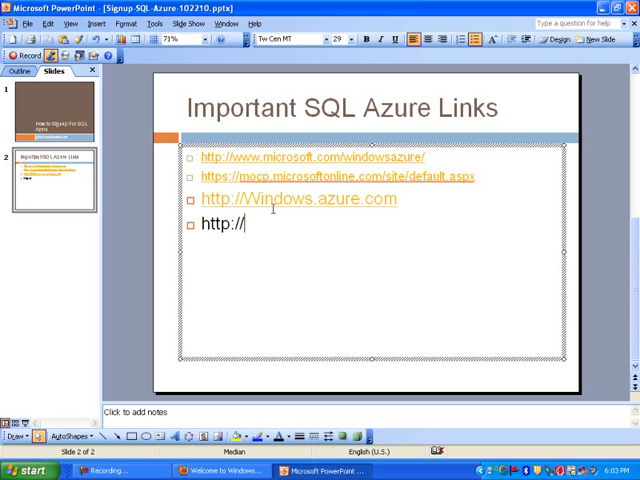
text(sql.)
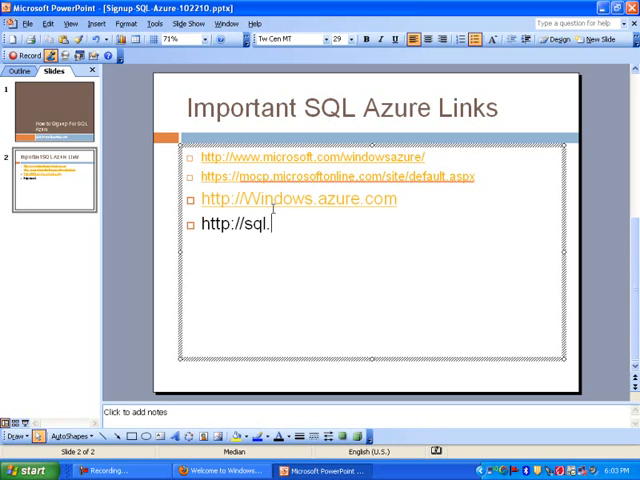
text(azure.)
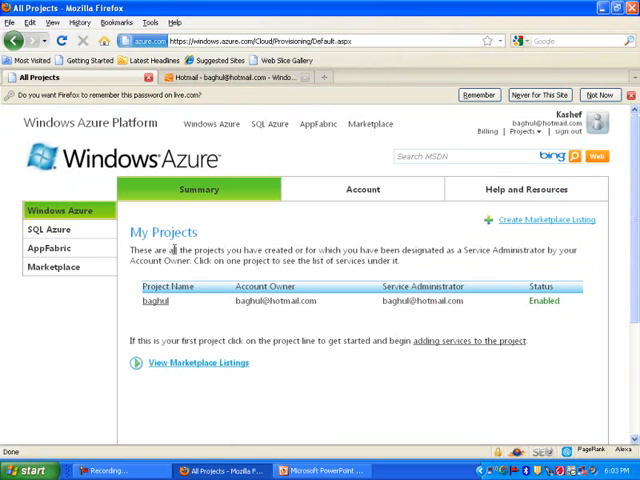
mouse_move(158, 302)
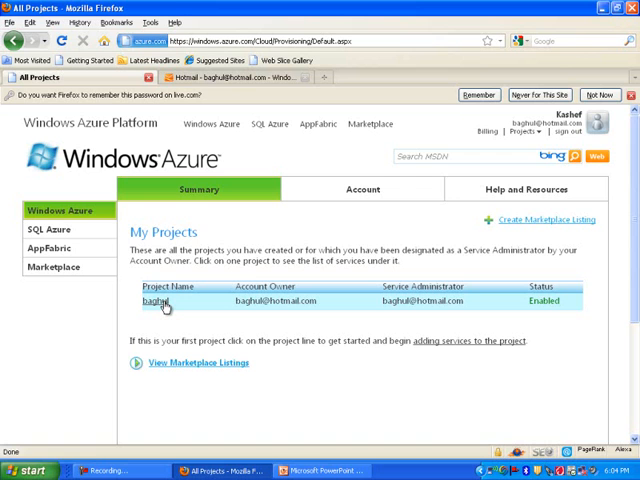
Show project baghul's services page, then head to the Account section
click(156, 300)
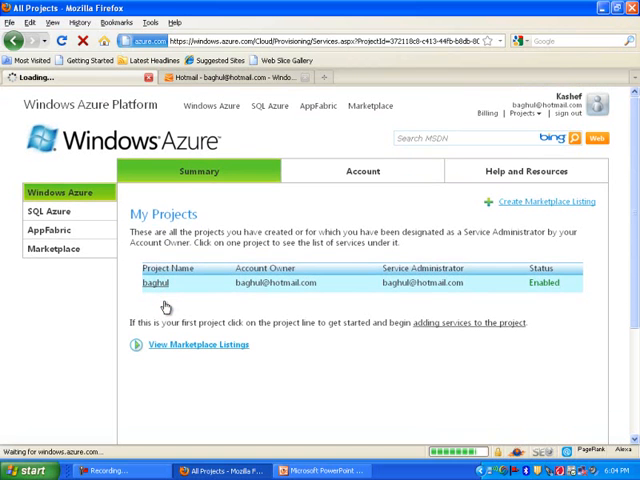
click(148, 284)
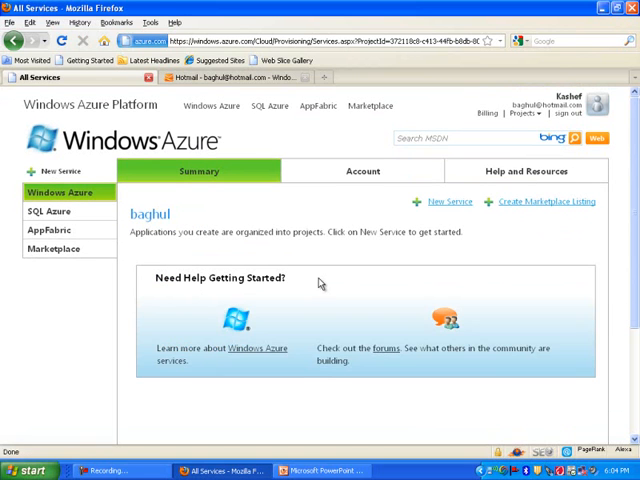
scroll(down, 3)
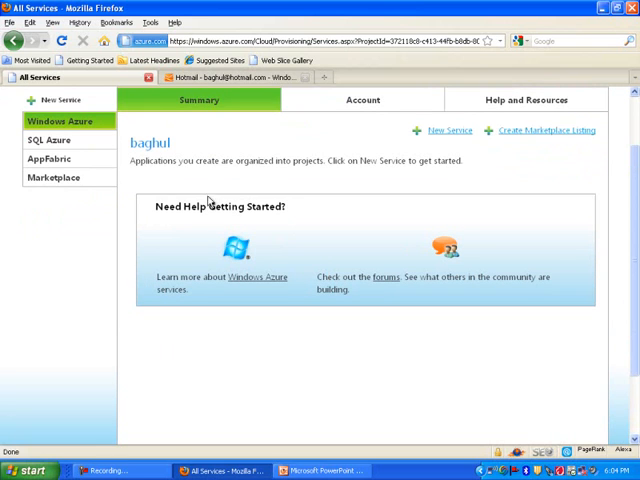
mouse_move(156, 180)
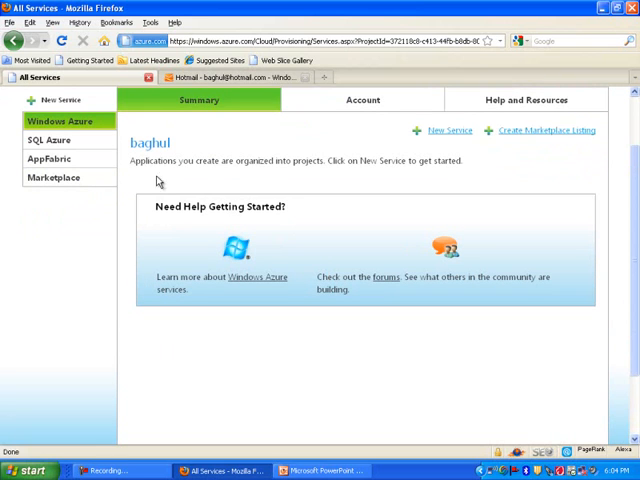
mouse_move(56, 140)
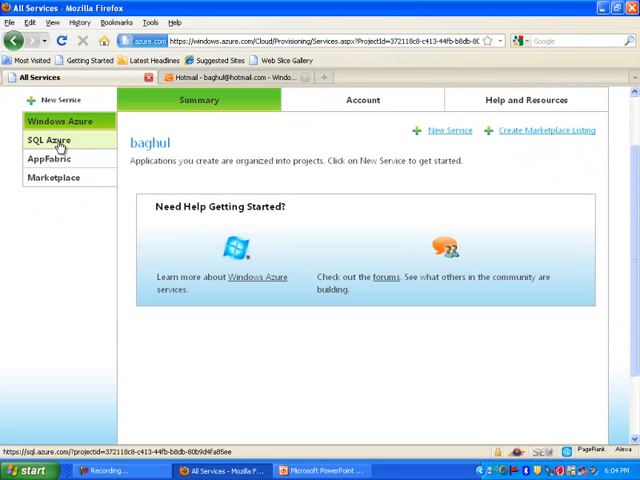
click(362, 100)
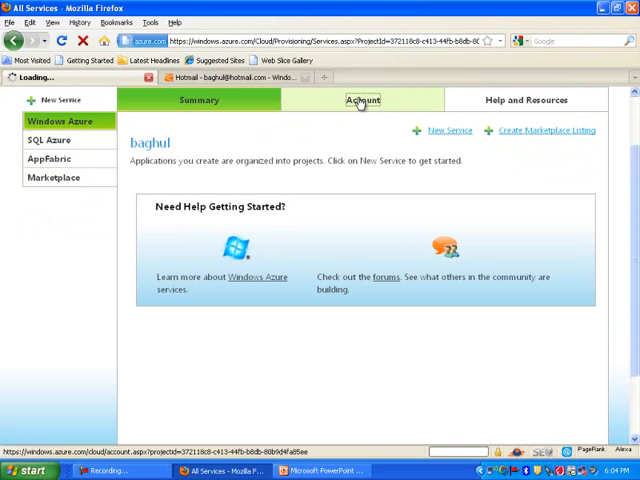
Review the account page and switch to the SQL Azure section of the portal
click(364, 100)
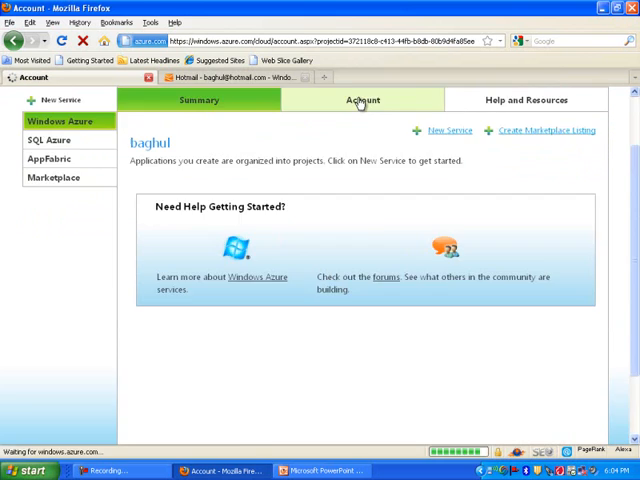
click(364, 100)
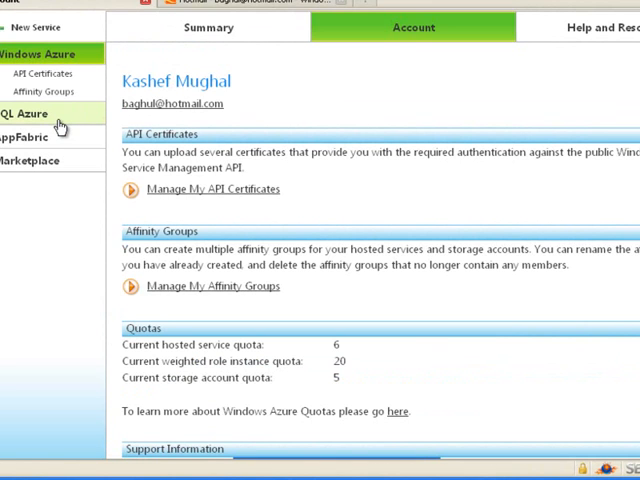
click(24, 112)
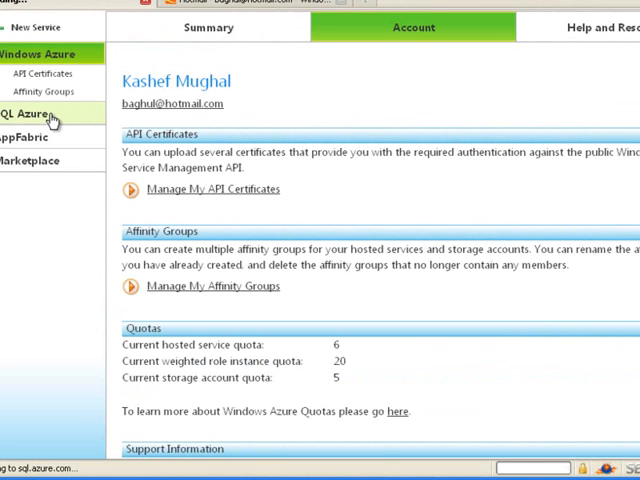
click(30, 110)
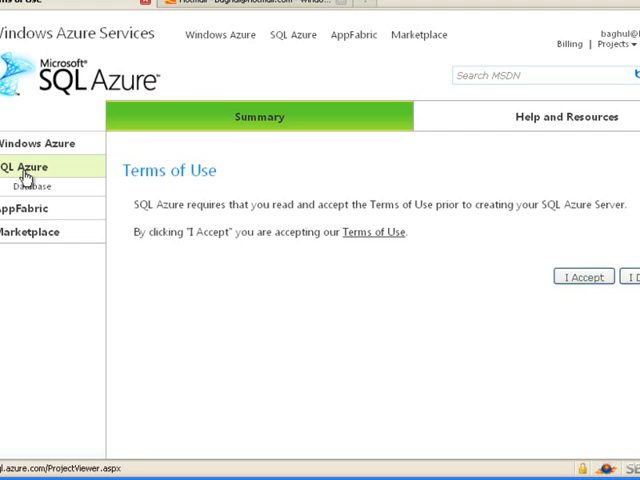
mouse_move(418, 236)
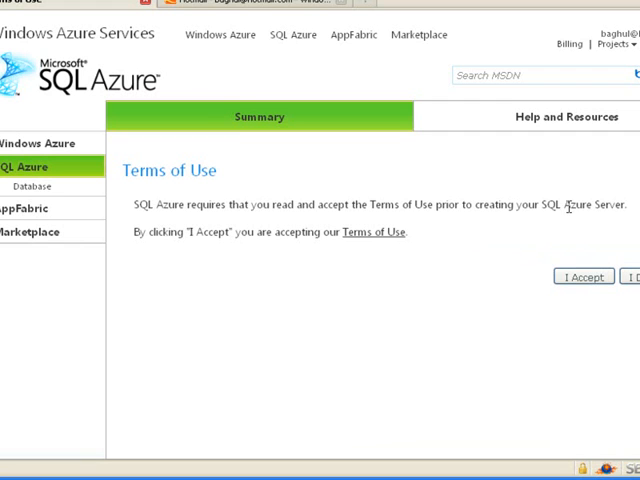
mouse_move(556, 192)
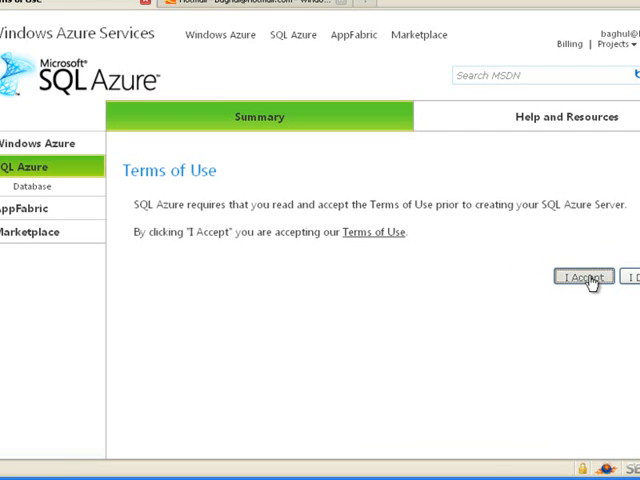
Accept the SQL Azure terms of use and enter administrator username 'baghu' on Create Server
click(584, 276)
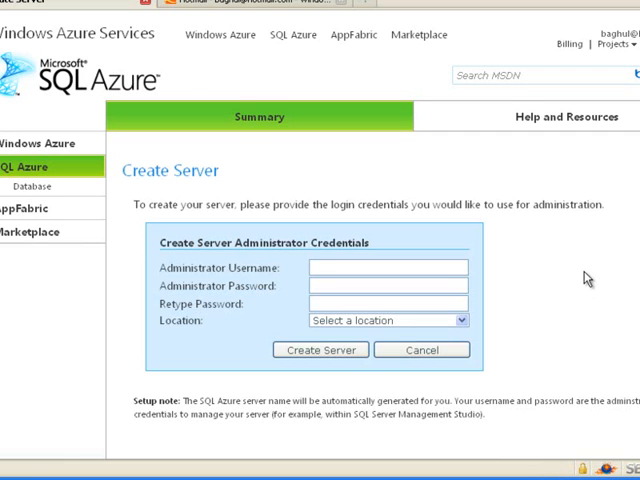
text(baghul)
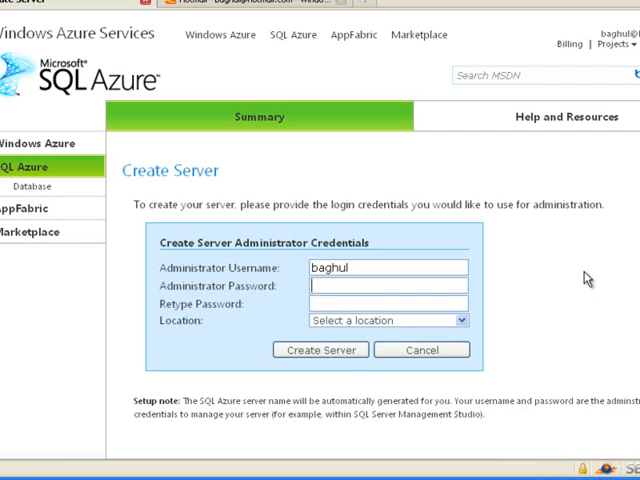
Begin entering the administrator password on the Create Server form
text(•)
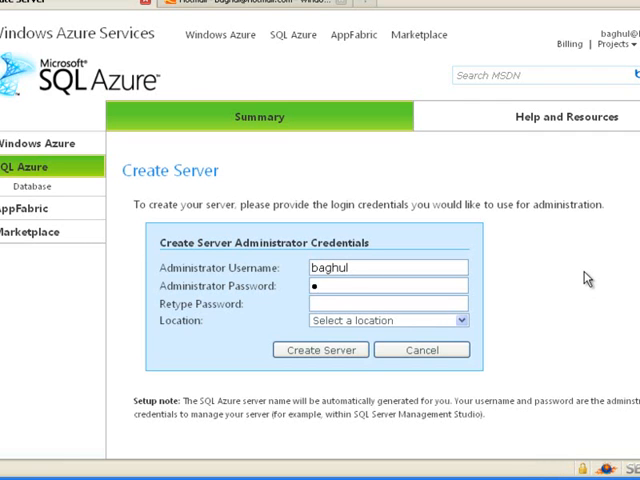